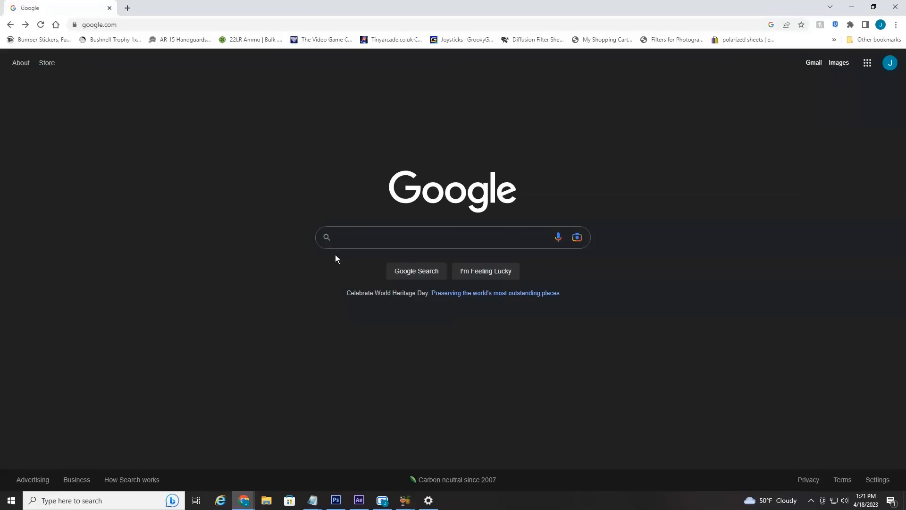
# Search Google for 'google reviews' and scroll to the Maps reviews help result.
pyautogui.write('google review')
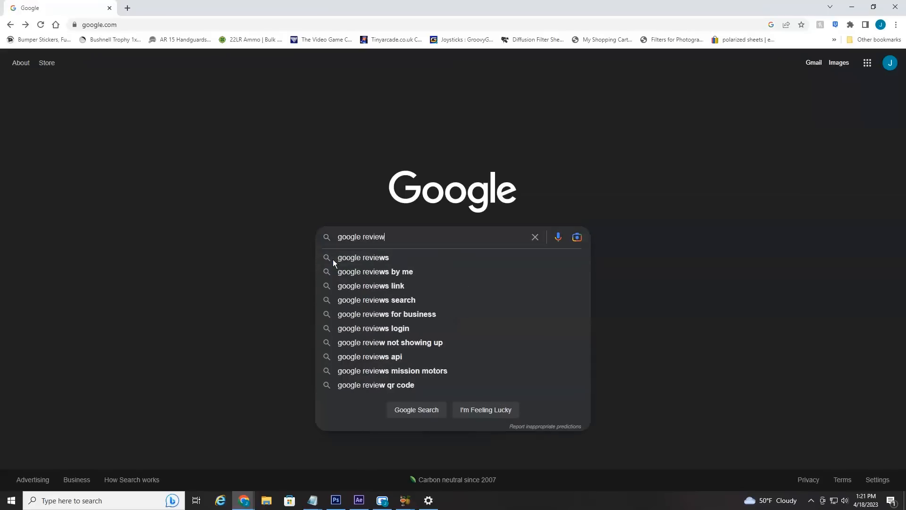
pyautogui.click(362, 256)
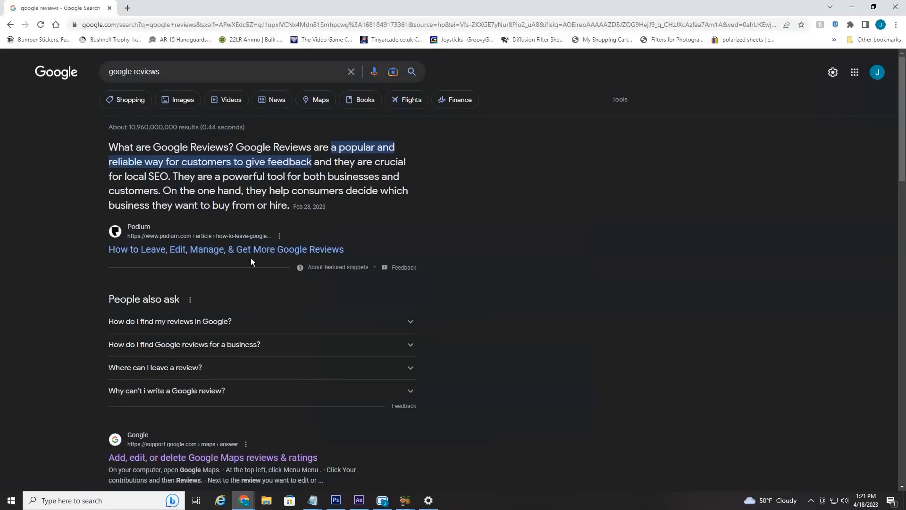
pyautogui.scroll(-3)
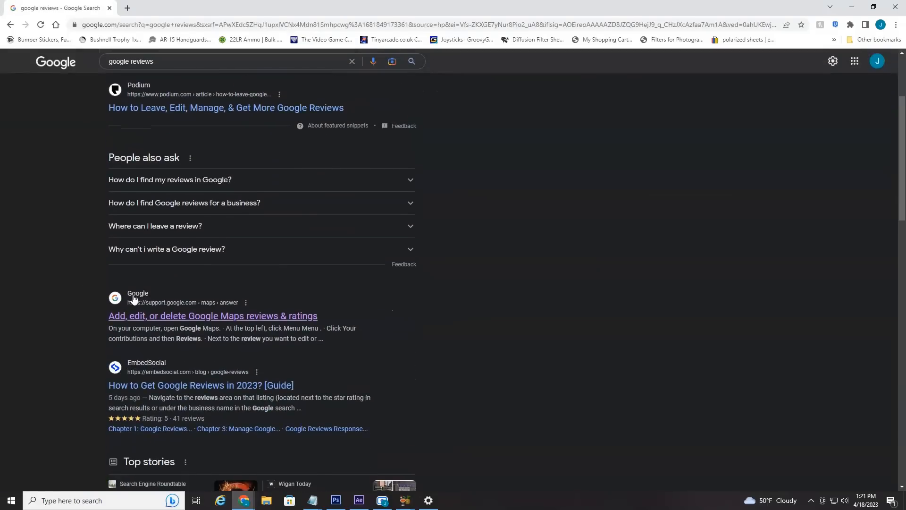
pyautogui.moveTo(136, 301)
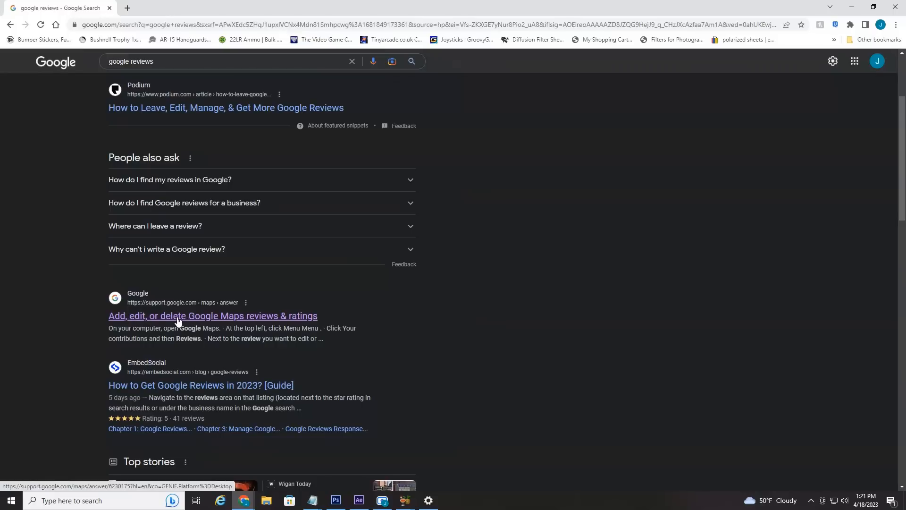
# Open the 'Add, edit, or delete Google Maps reviews & ratings' help article.
pyautogui.click(213, 315)
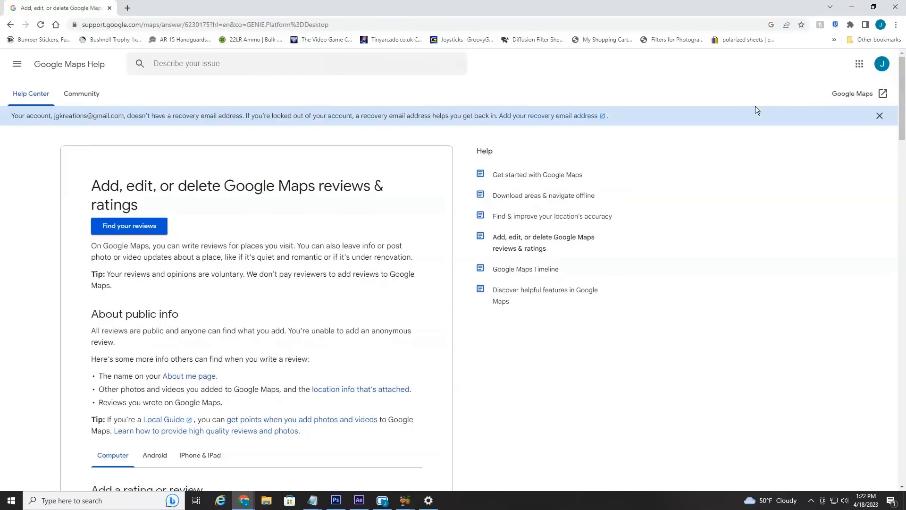
pyautogui.moveTo(295, 221)
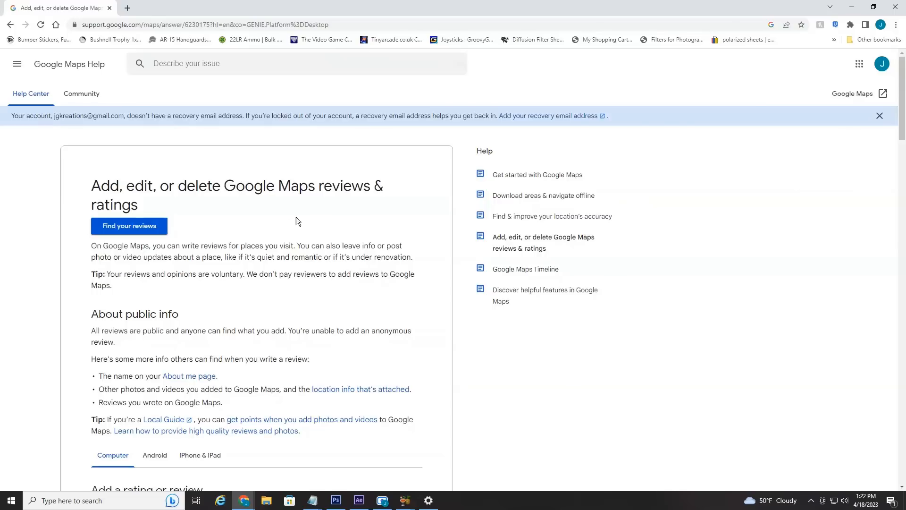
pyautogui.moveTo(119, 229)
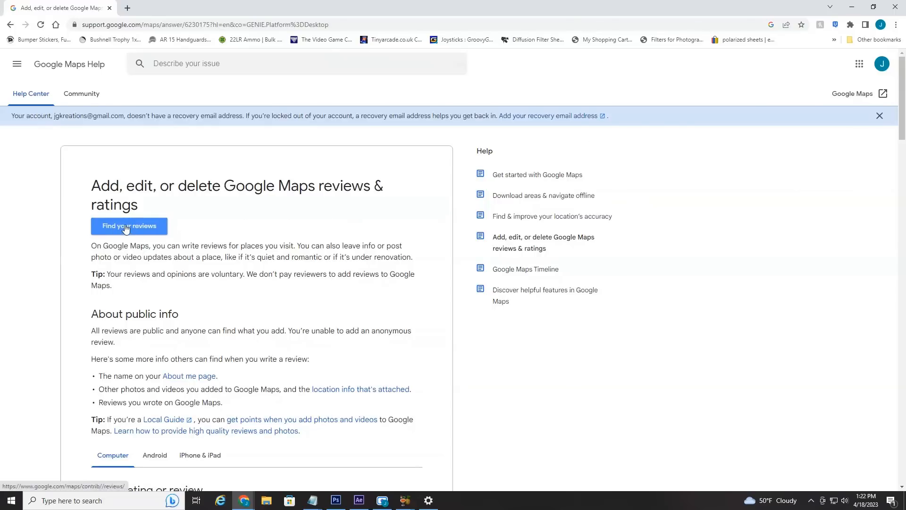
# Open the Reviews tab of Maps contributions listing five posted reviews, starting with Car Pros Kia Renton.
pyautogui.click(130, 226)
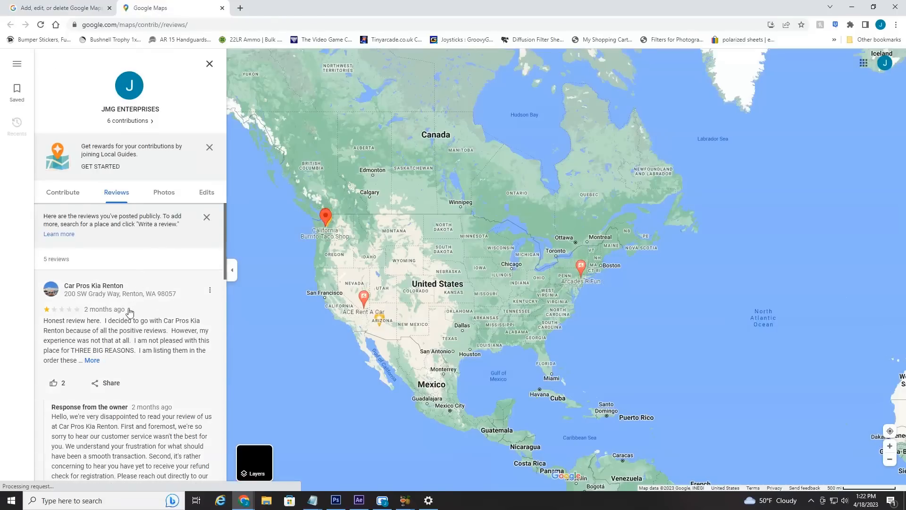
pyautogui.scroll(-3)
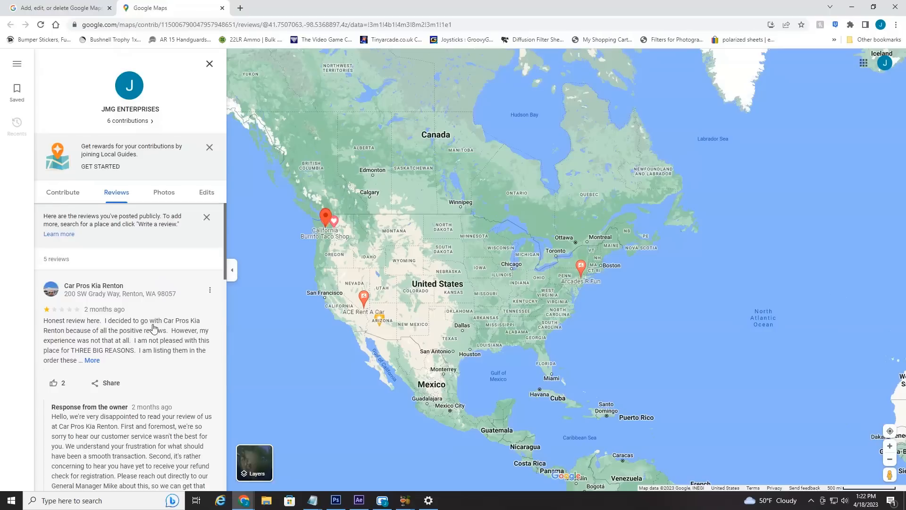
pyautogui.moveTo(209, 289)
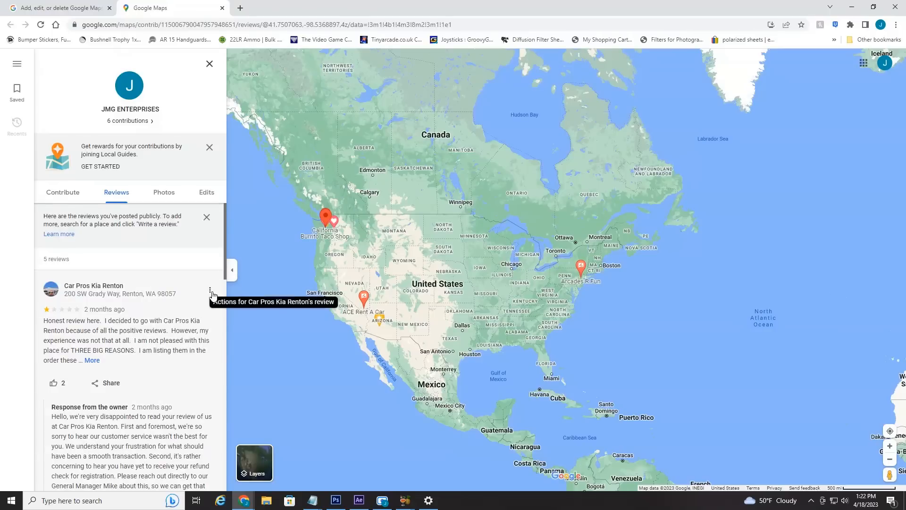
pyautogui.click(211, 292)
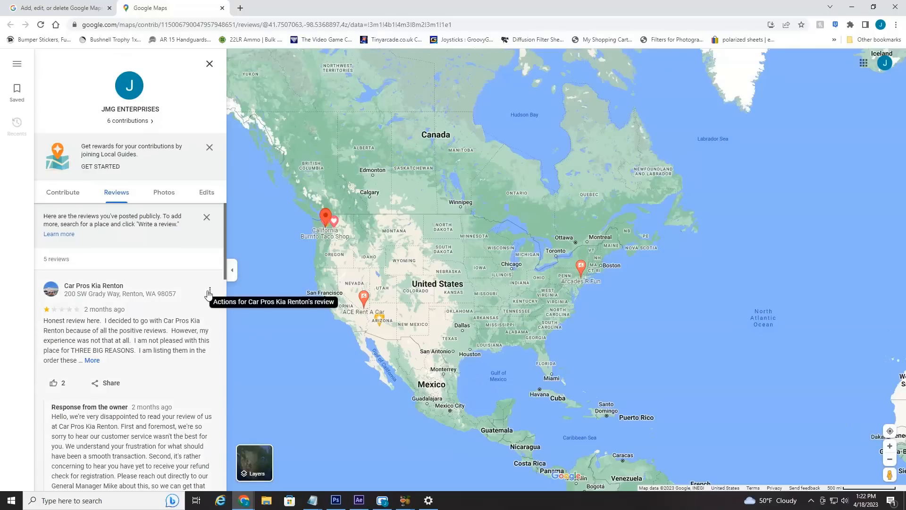
pyautogui.click(209, 292)
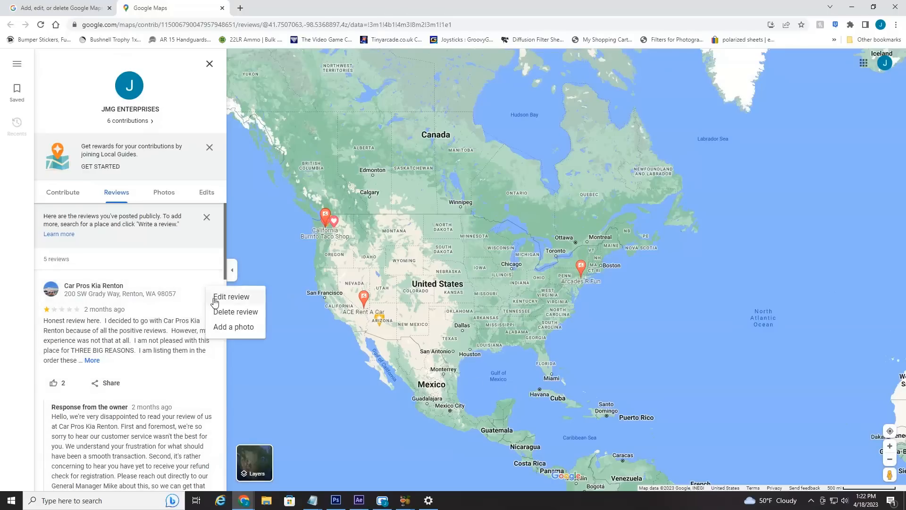
pyautogui.click(235, 311)
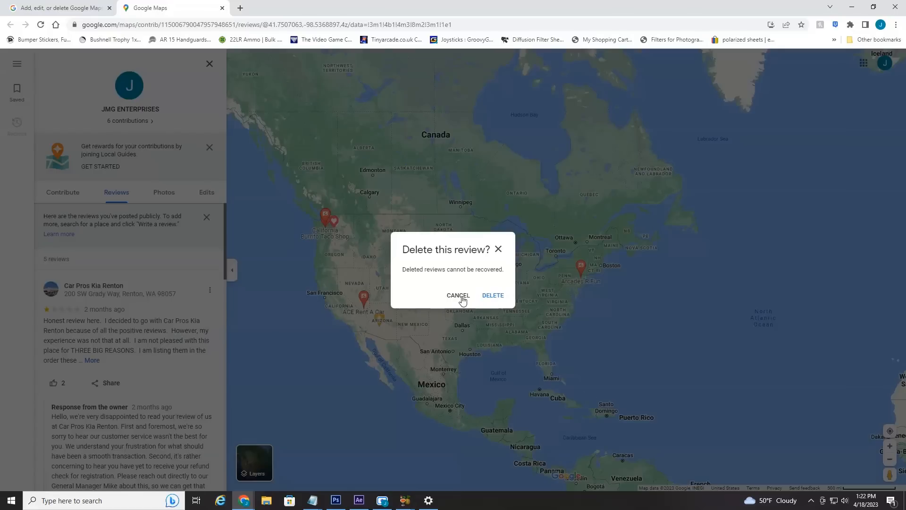
pyautogui.click(457, 296)
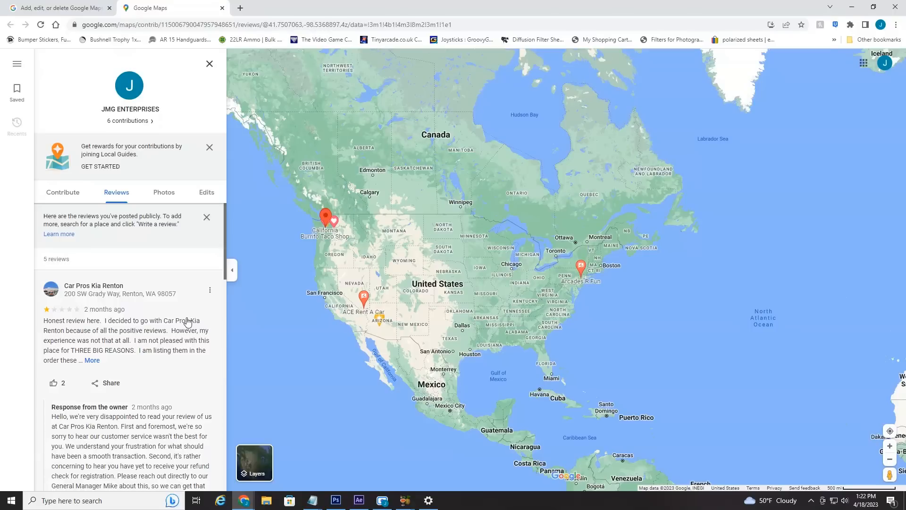